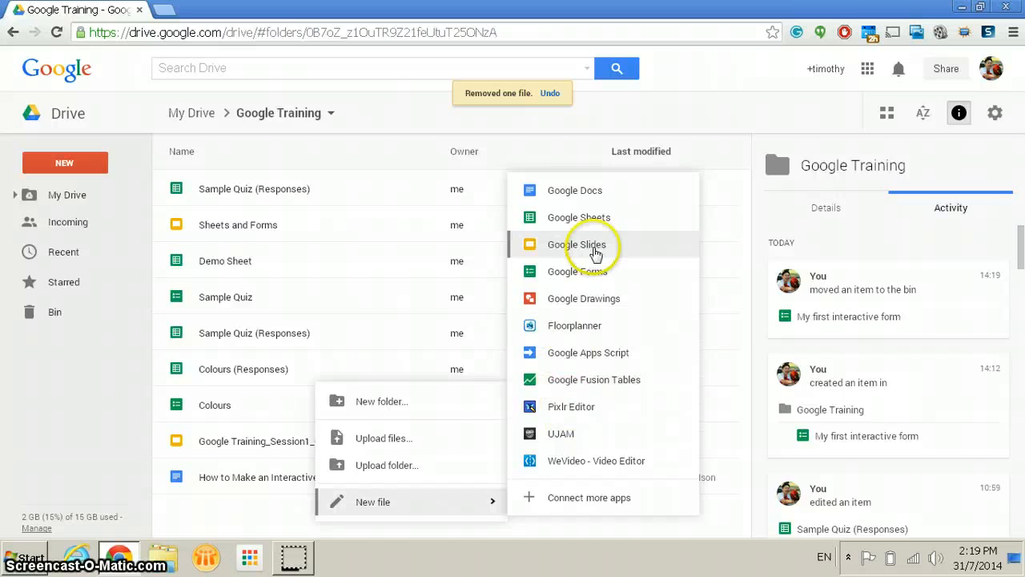
# Create a new blank Google Form from the Drive New menu
pyautogui.click(579, 271)
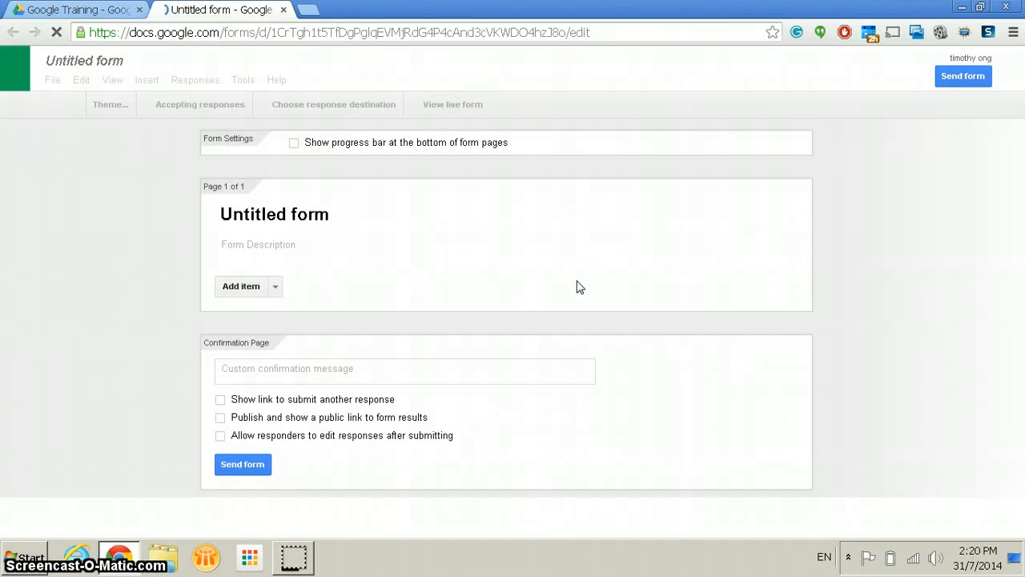
# Enter 'Interactive' as the form title and confirm with the Default theme
pyautogui.click(110, 104)
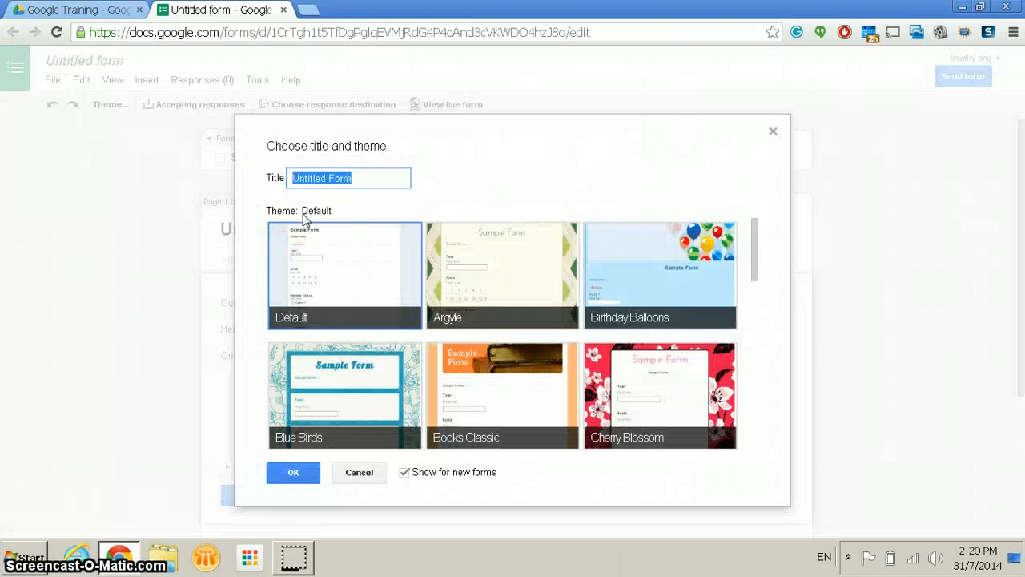
pyautogui.write('Interactive')
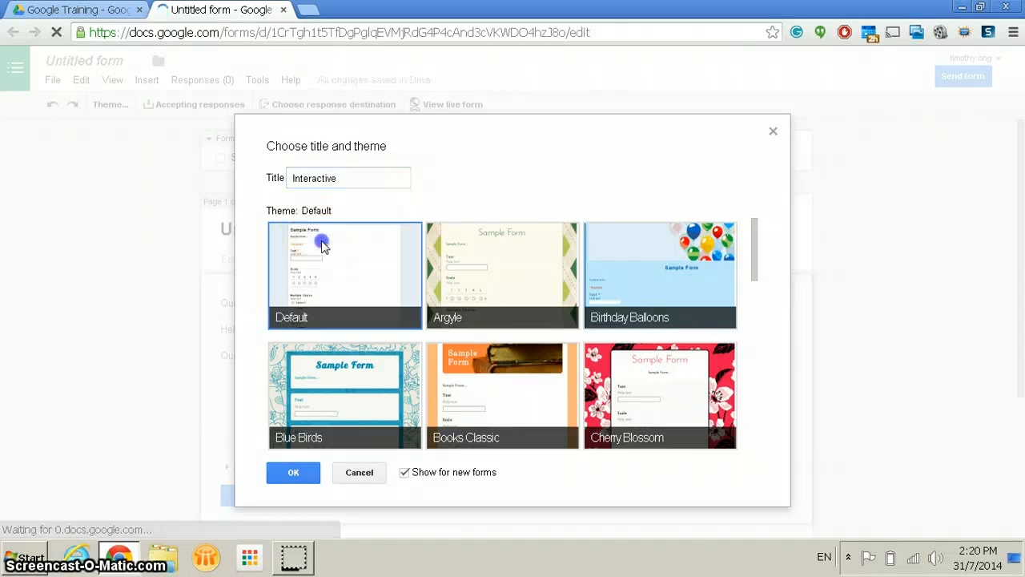
pyautogui.click(294, 471)
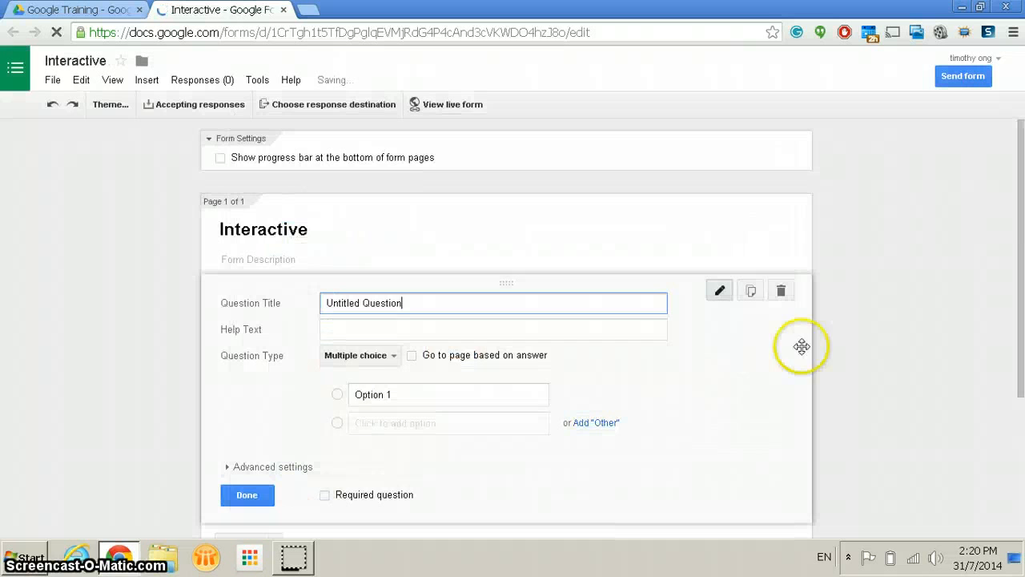
# Enter the question title 'How many planets are there in the solar system'
pyautogui.scroll(-3)
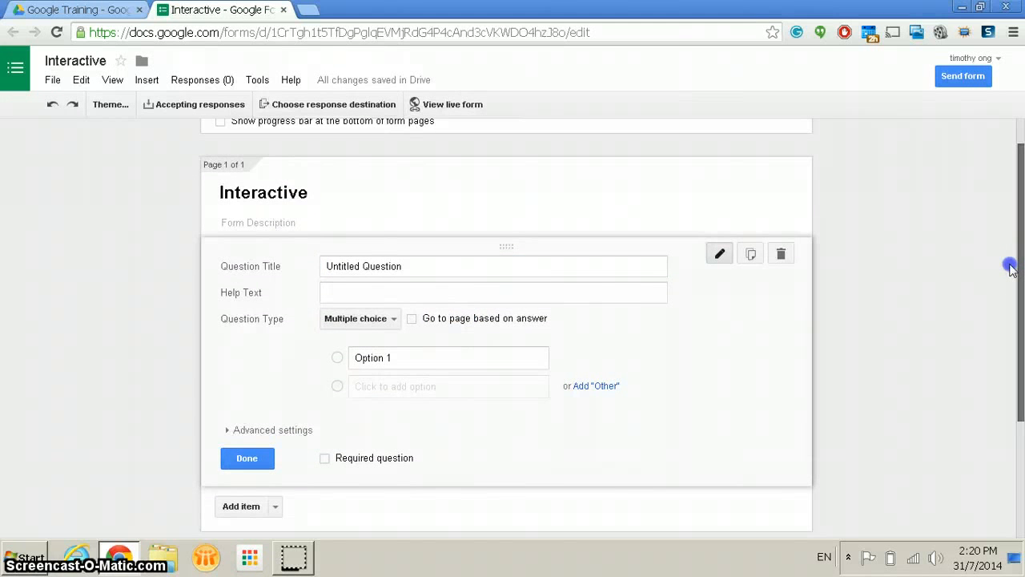
pyautogui.scroll(-3)
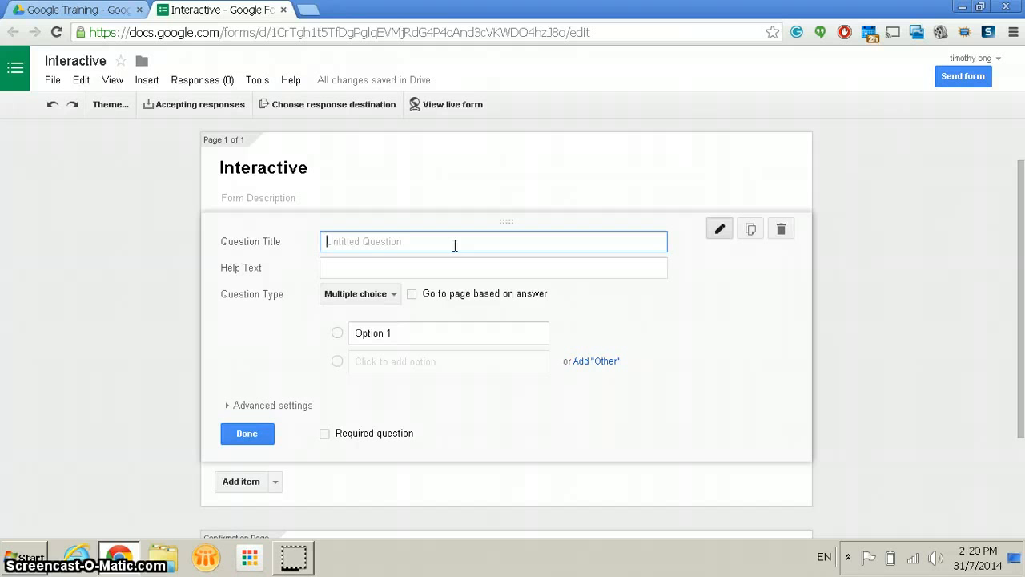
pyautogui.write('H')
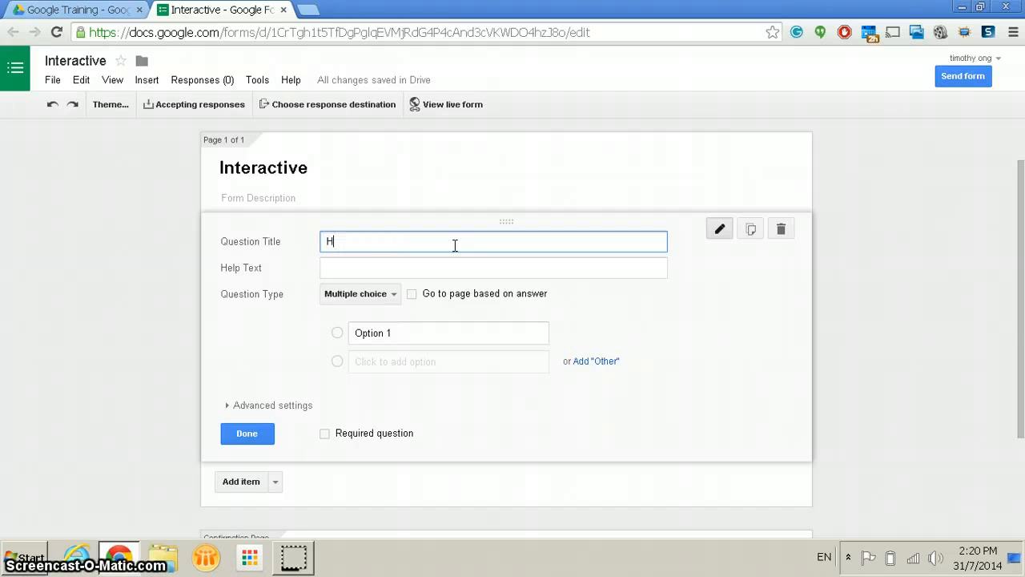
pyautogui.write('ow')
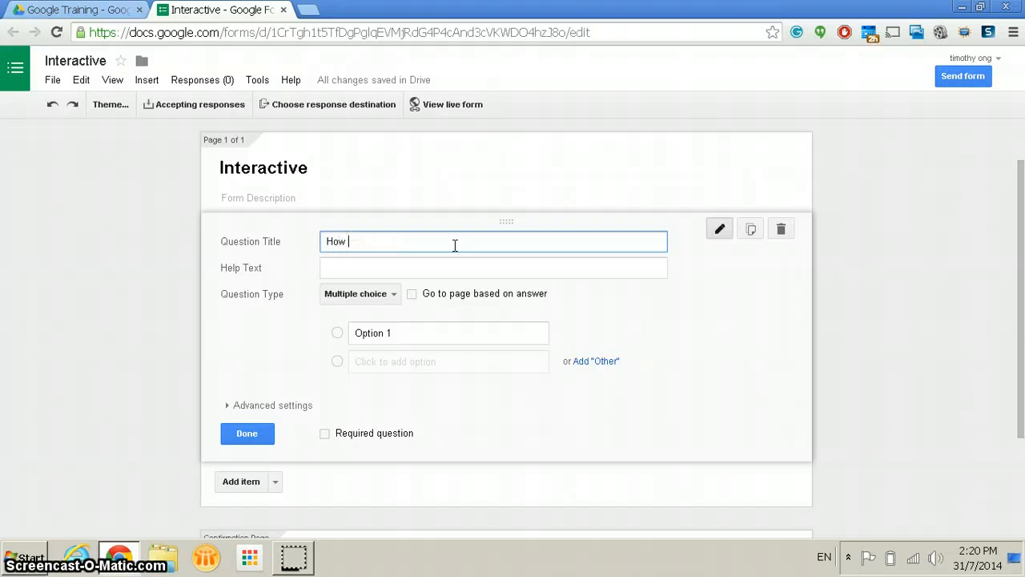
pyautogui.write('many planetss')
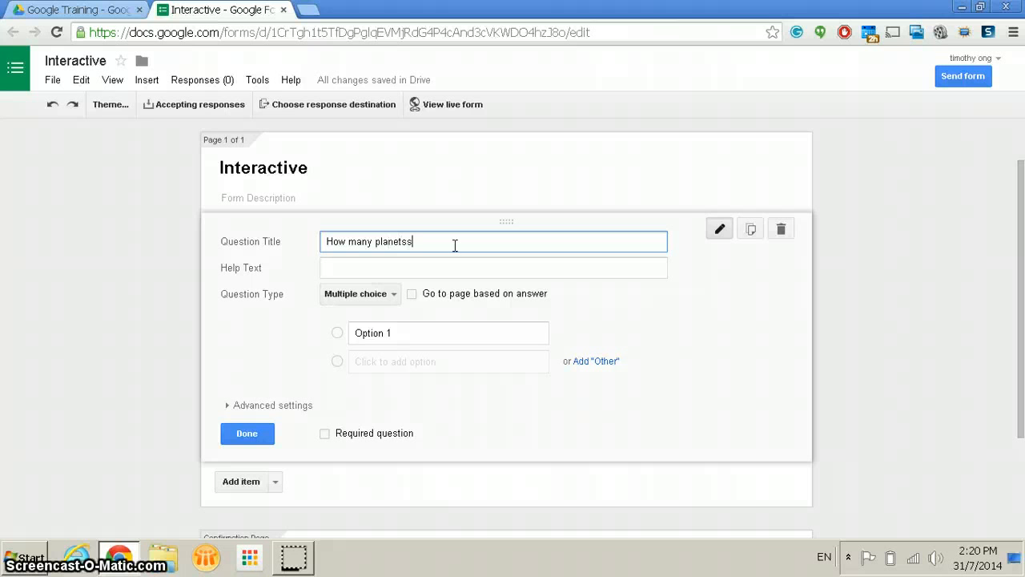
pyautogui.write('are th')
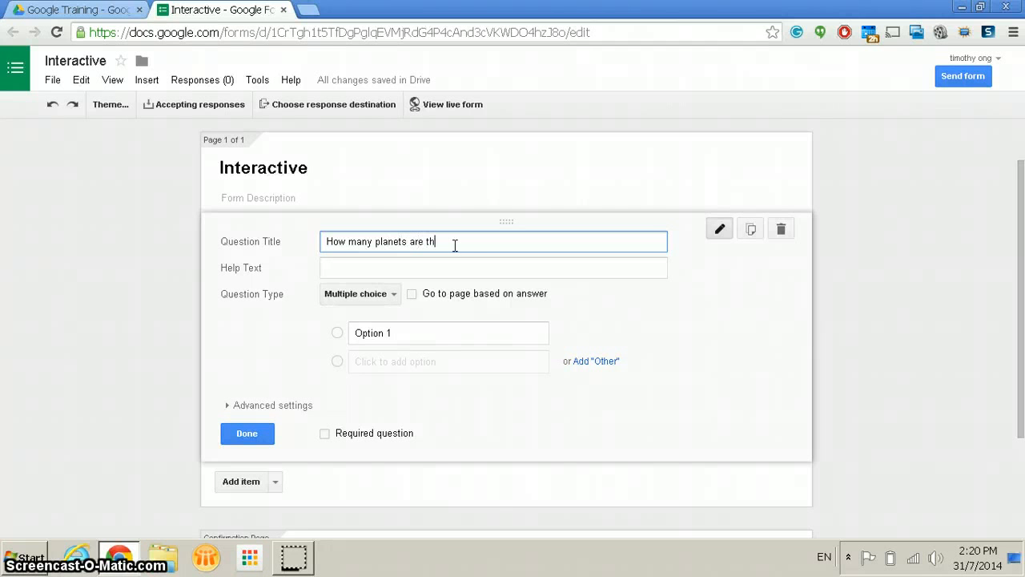
pyautogui.write('ere in the solar system')
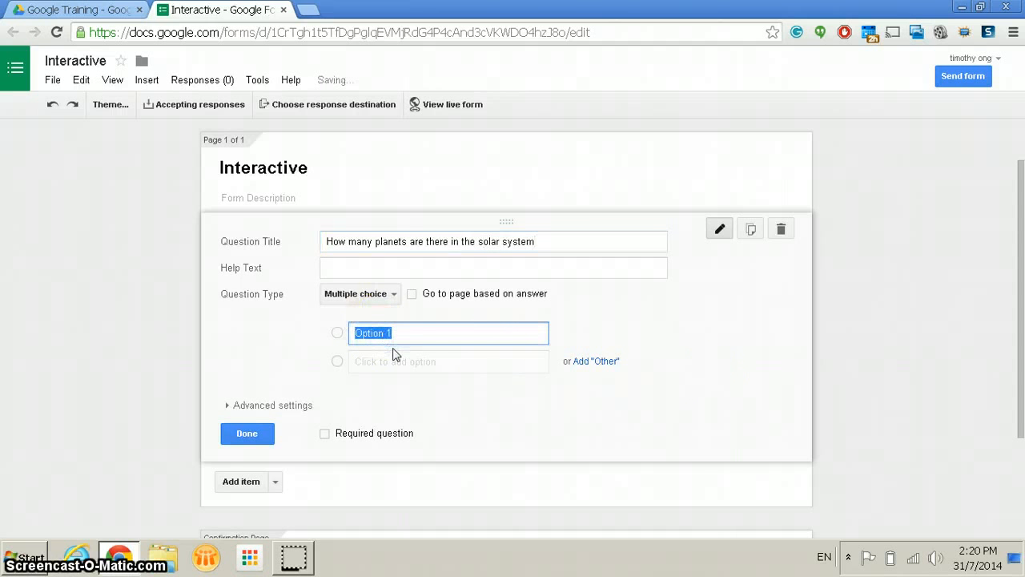
# Add answer options 4, 5 and 9 and finish the required question
pyautogui.write('4')
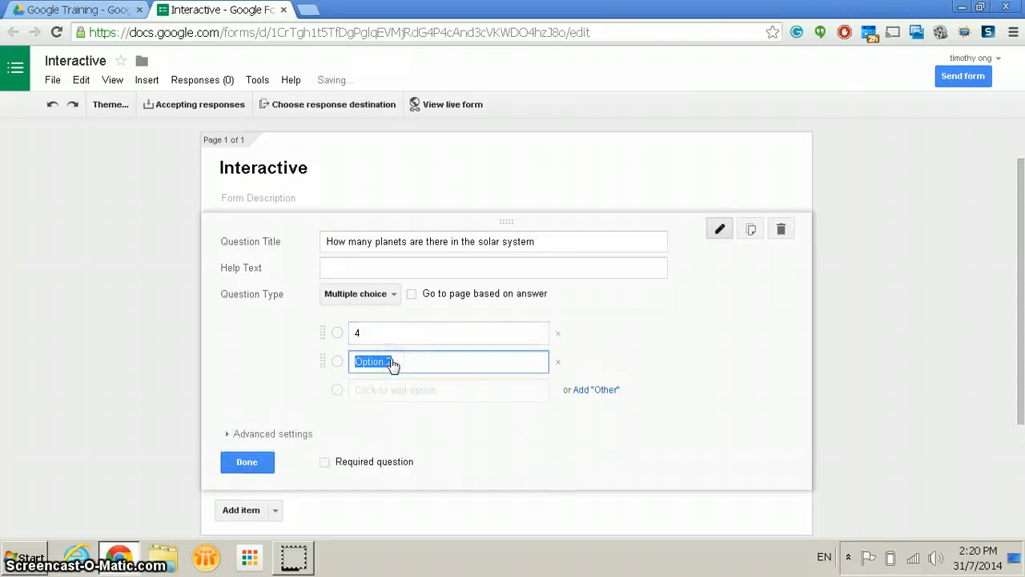
pyautogui.write('5')
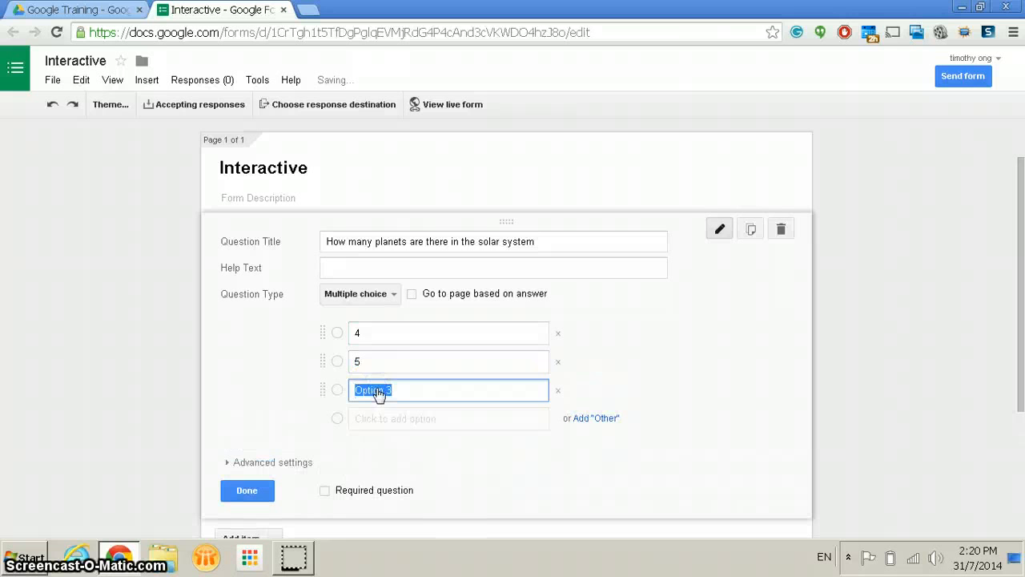
pyautogui.write('9')
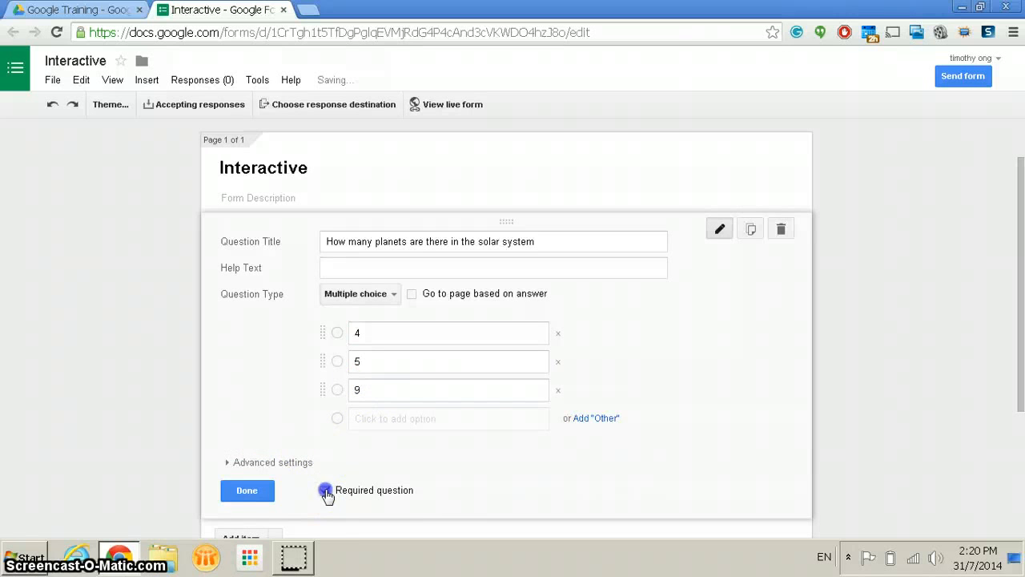
pyautogui.click(247, 490)
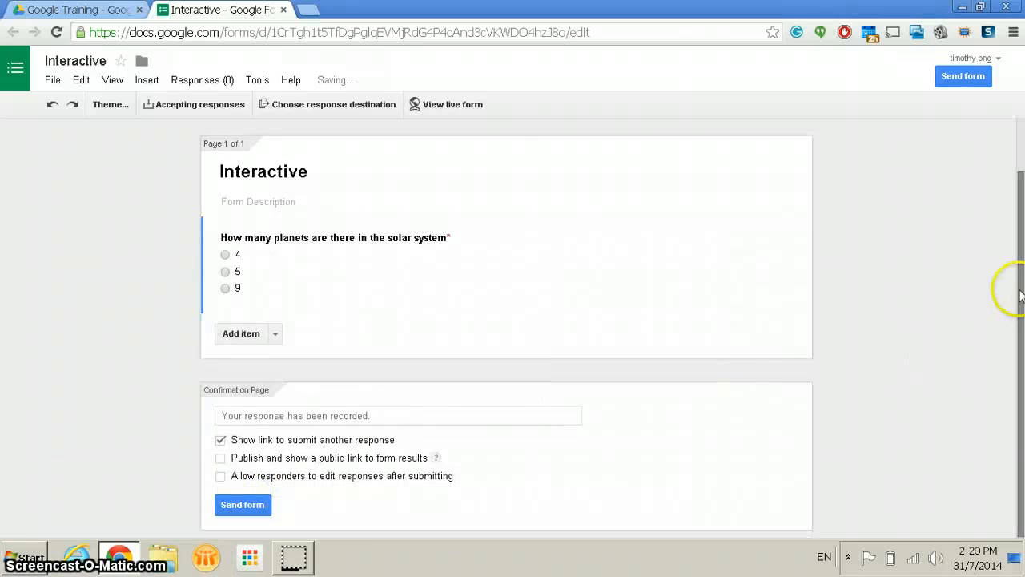
pyautogui.moveTo(147, 80)
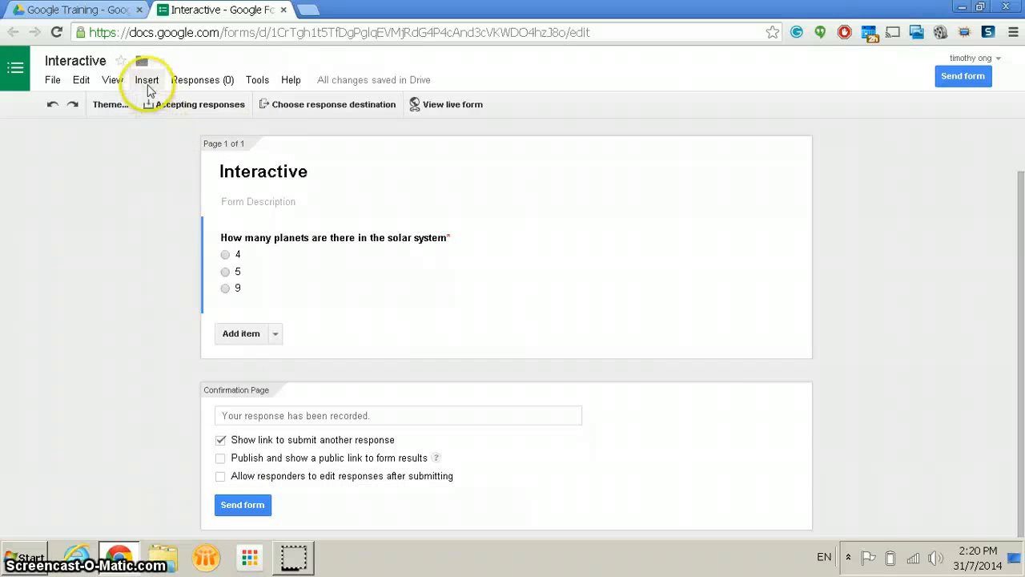
# Insert a page break and title the new page 'You are wrong'
pyautogui.click(146, 79)
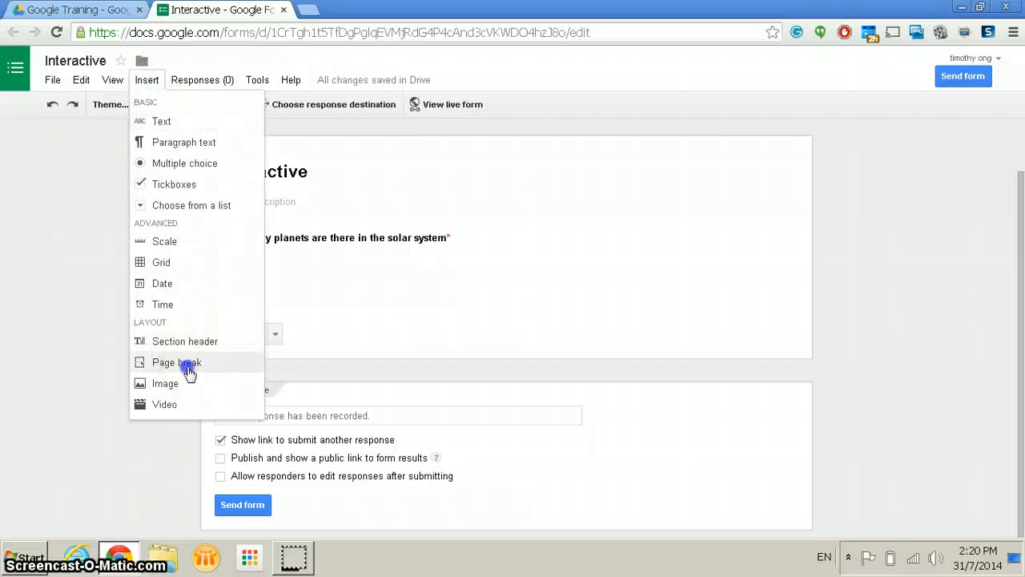
pyautogui.click(176, 363)
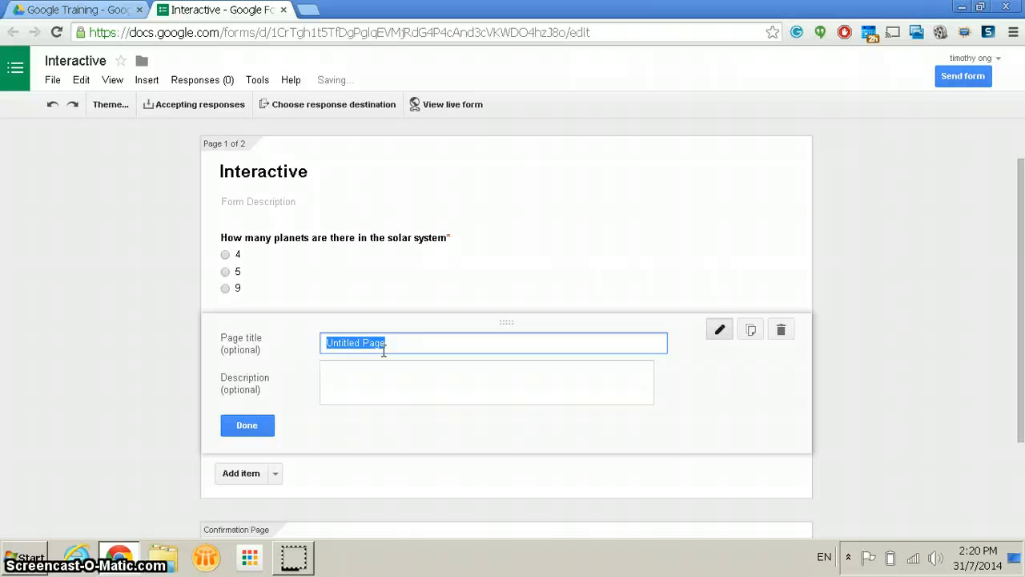
pyautogui.write('Y')
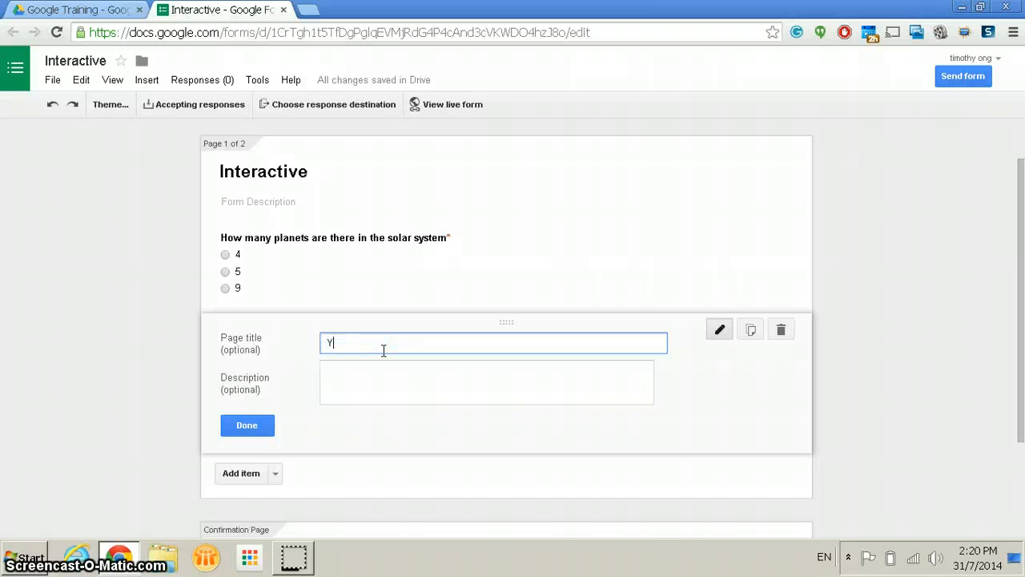
pyautogui.write('ou are wrong')
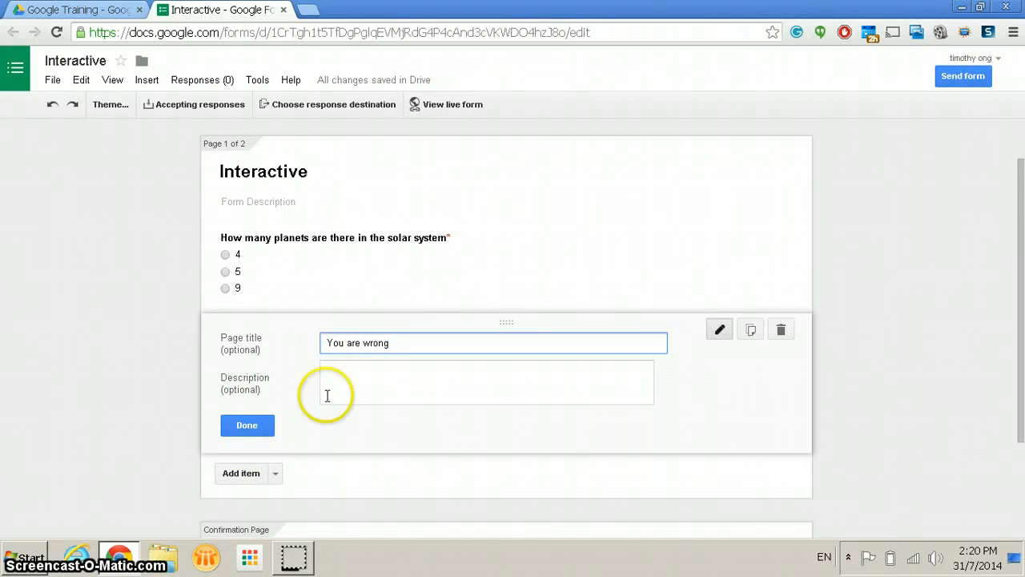
pyautogui.click(247, 425)
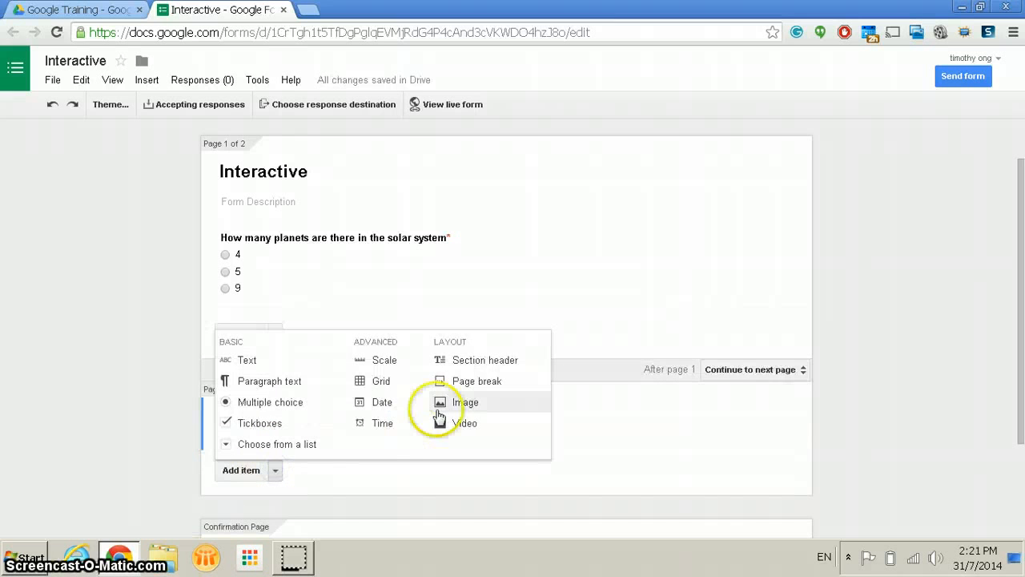
# Add the solar system moons chart image found by searching 'solar system'
pyautogui.click(465, 402)
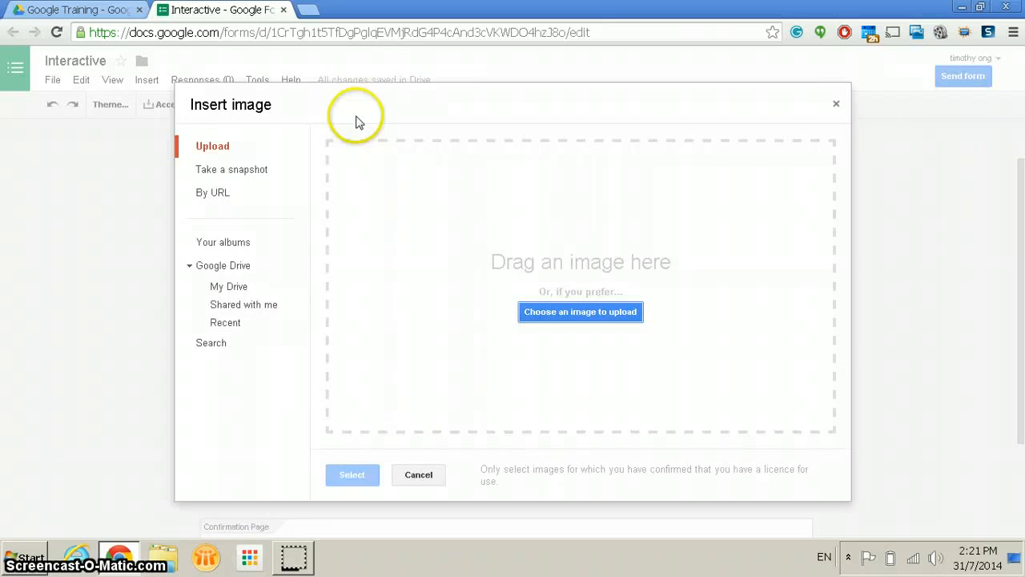
pyautogui.click(212, 343)
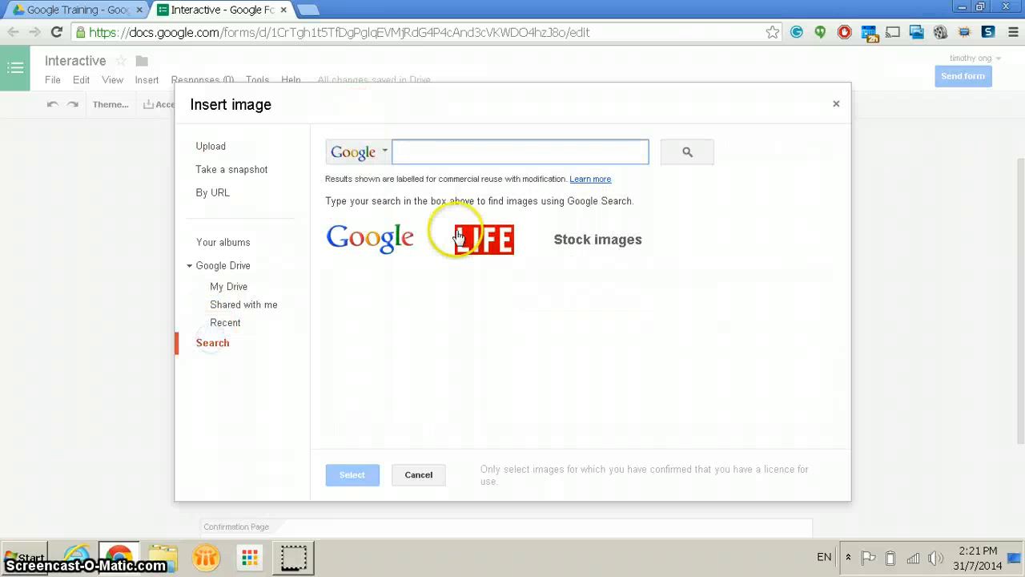
pyautogui.write('solar system')
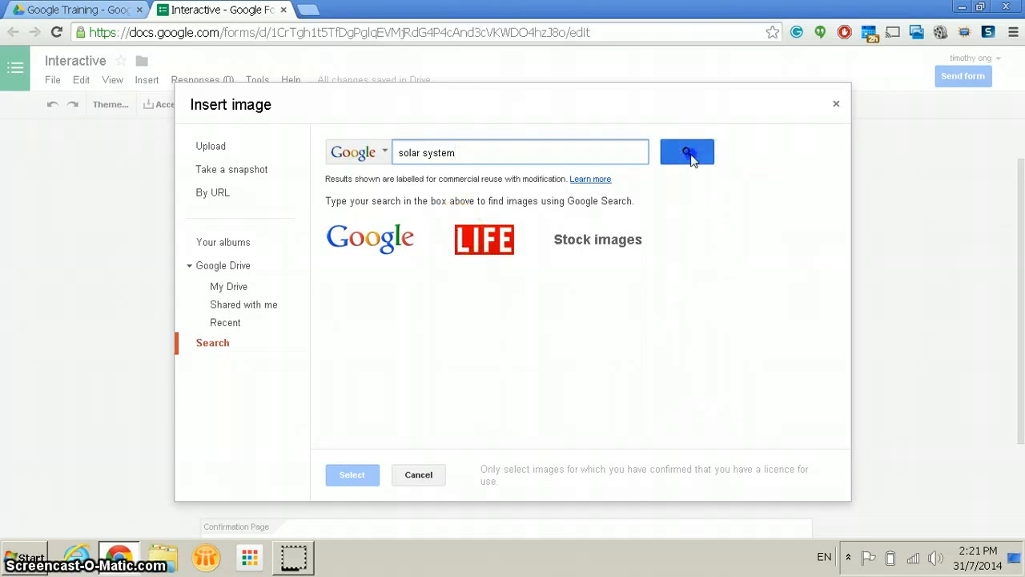
pyautogui.click(687, 152)
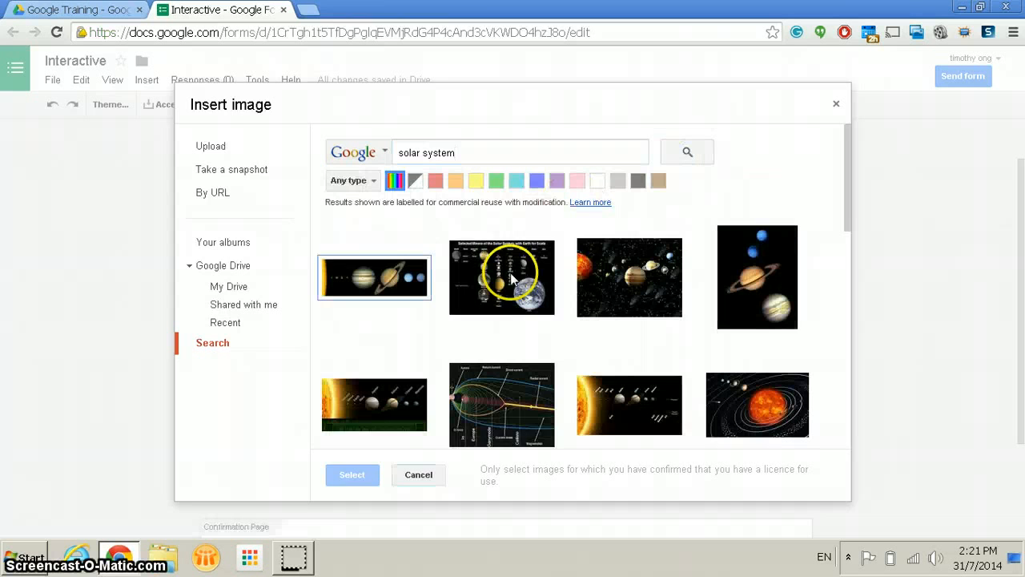
pyautogui.click(418, 474)
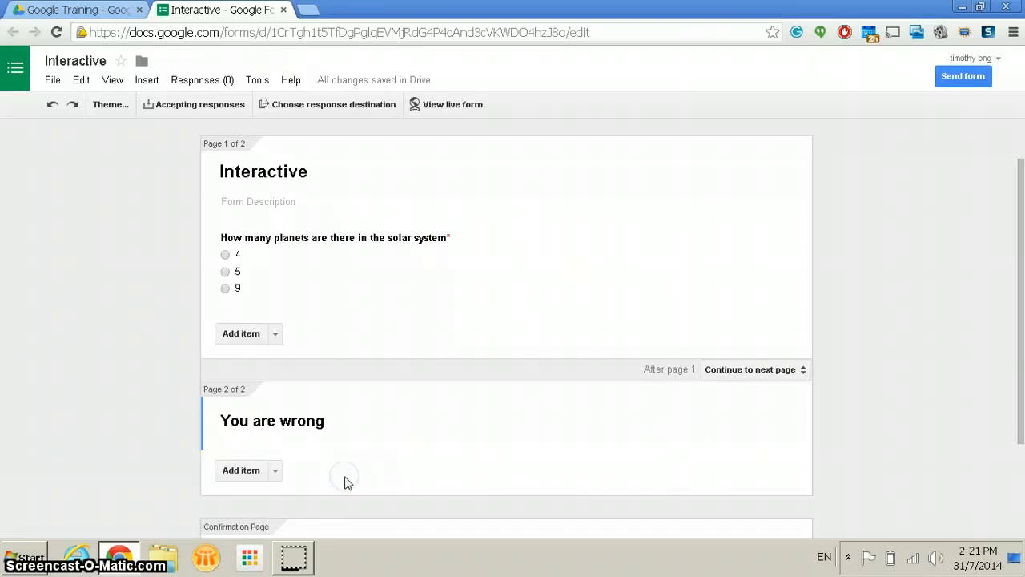
pyautogui.scroll(-3)
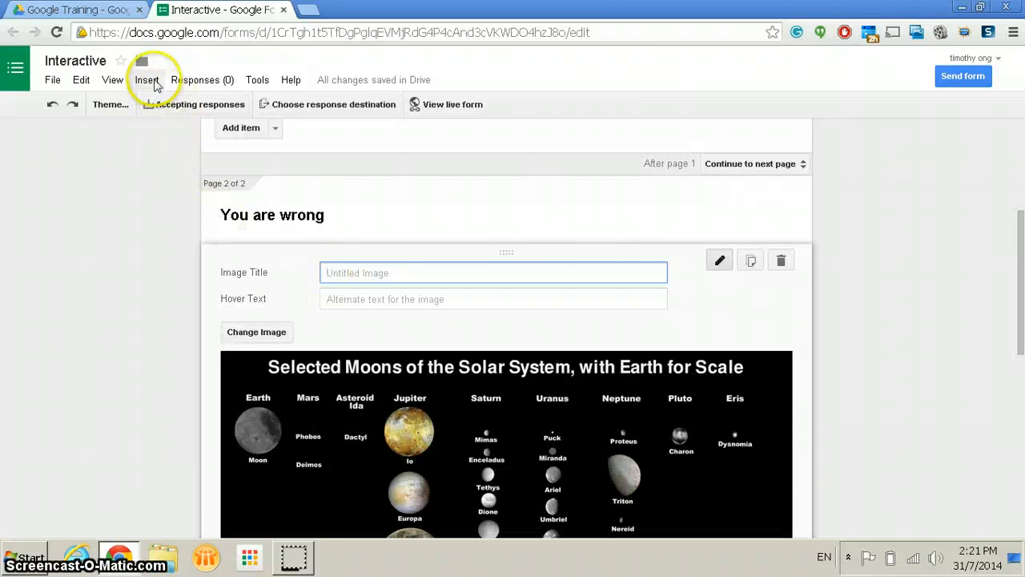
pyautogui.click(146, 79)
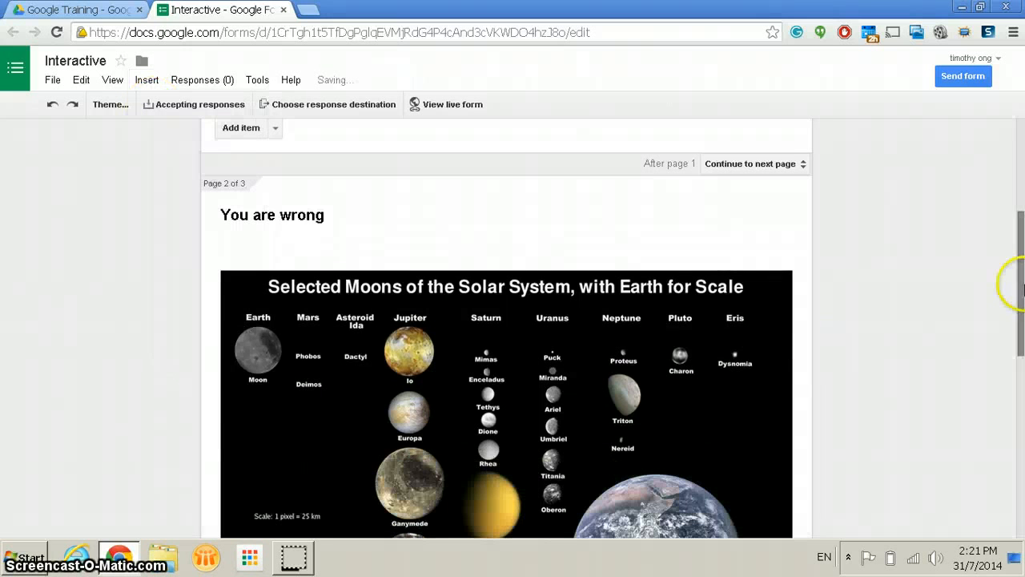
# Title the new third page 'You have passed the test!!'
pyautogui.scroll(-3)
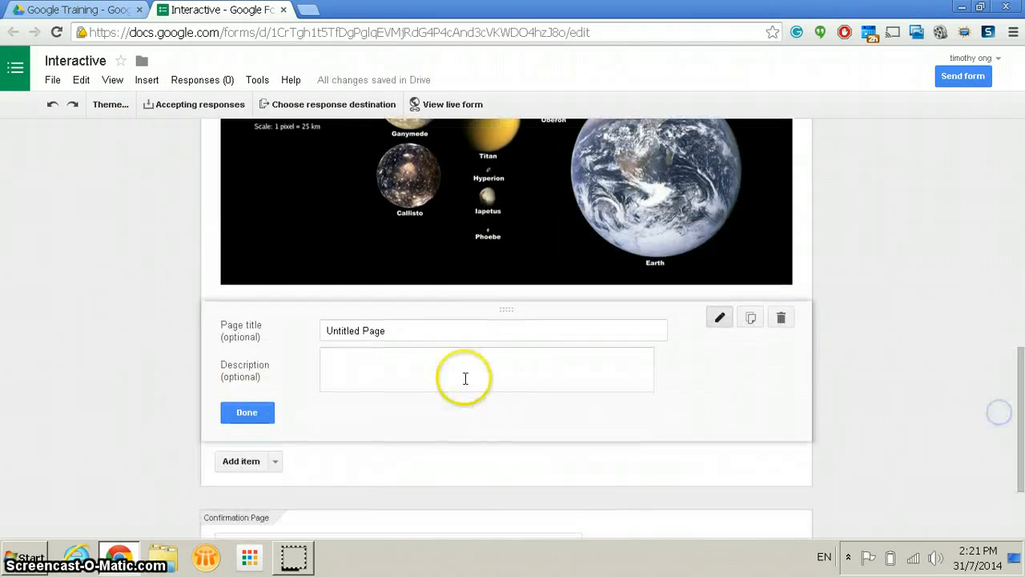
pyautogui.click(493, 330)
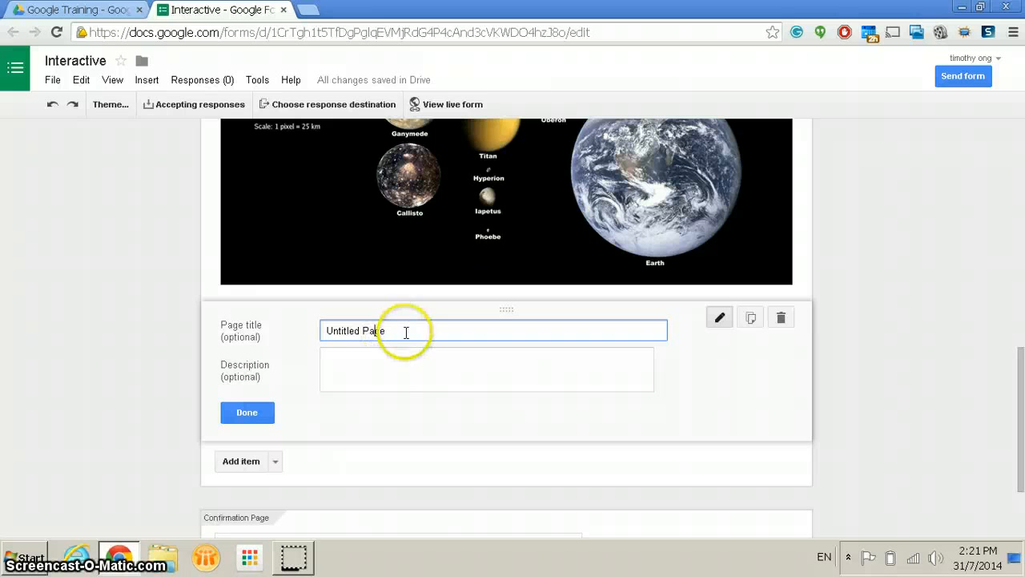
pyautogui.write('You ha')
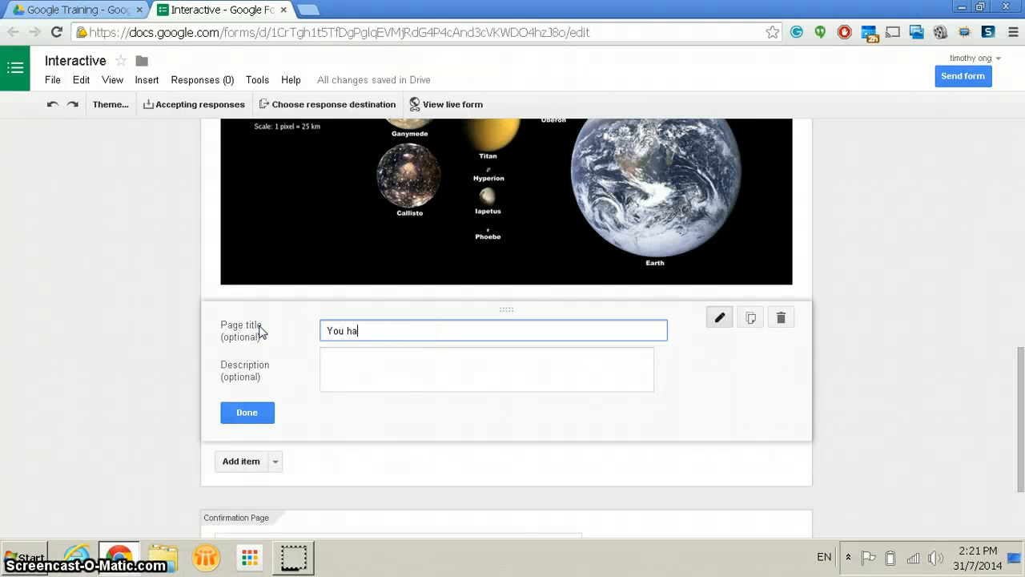
pyautogui.write('ve passed')
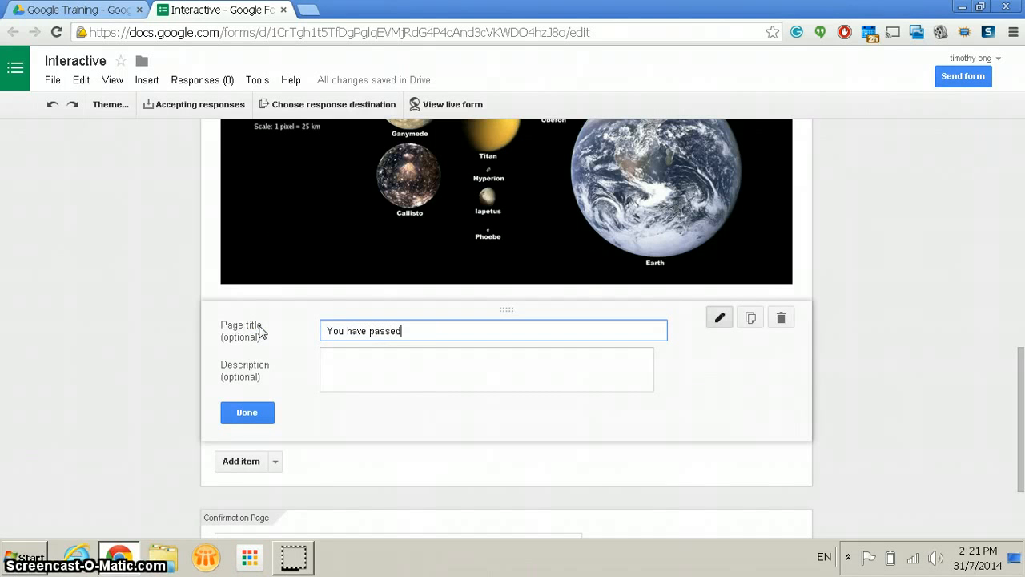
pyautogui.write('the test!!')
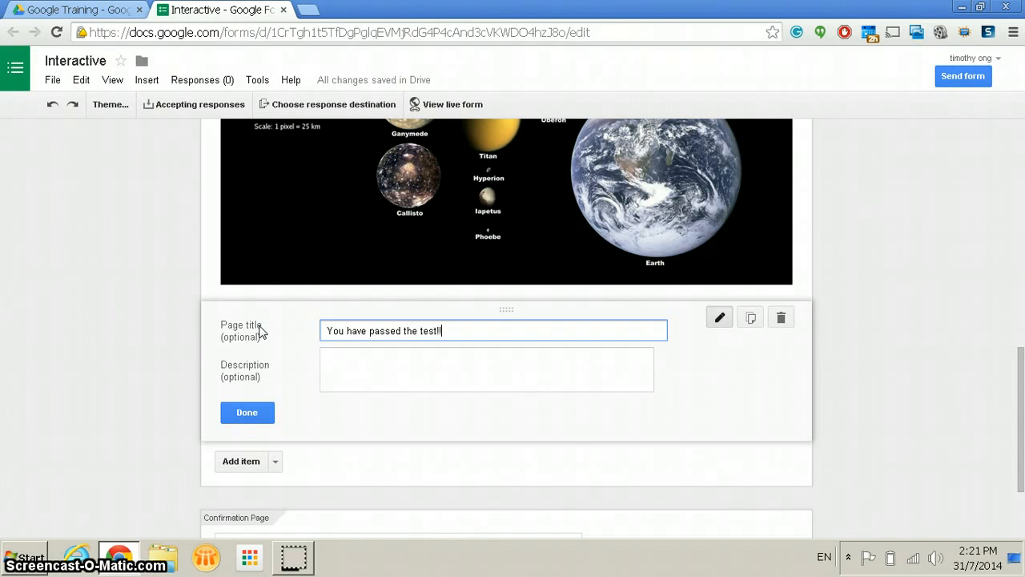
pyautogui.click(247, 413)
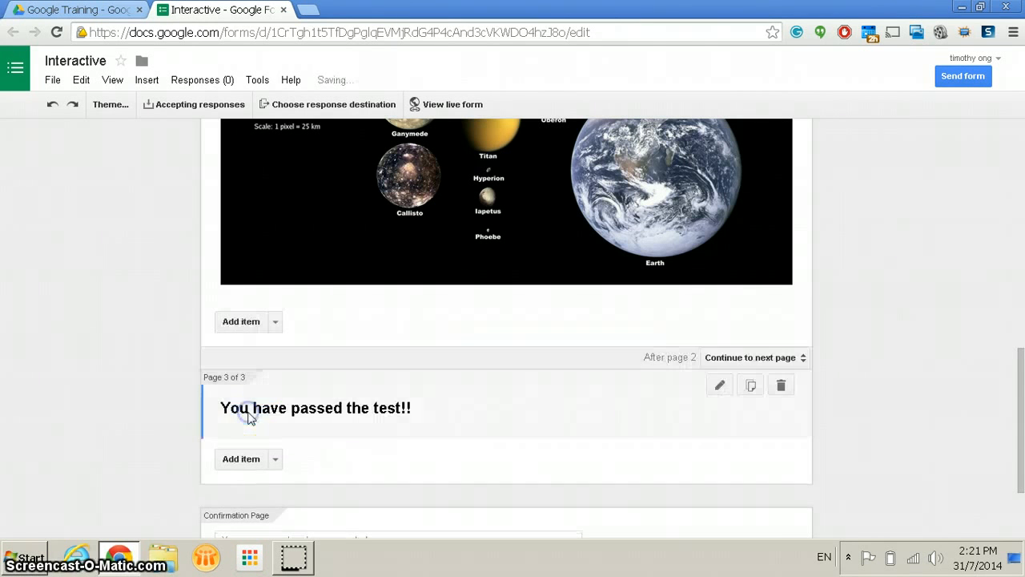
pyautogui.scroll(-3)
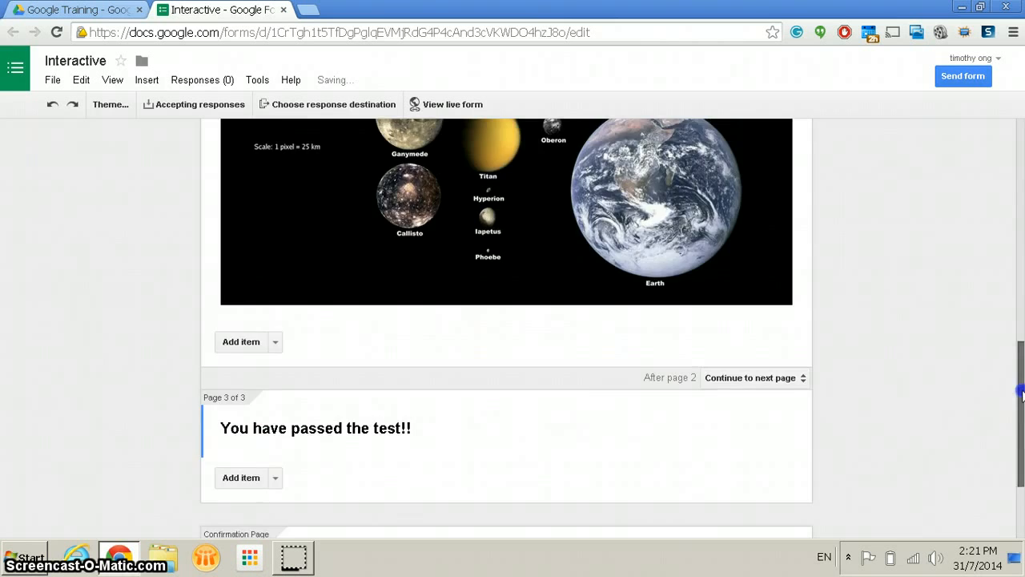
pyautogui.scroll(3)
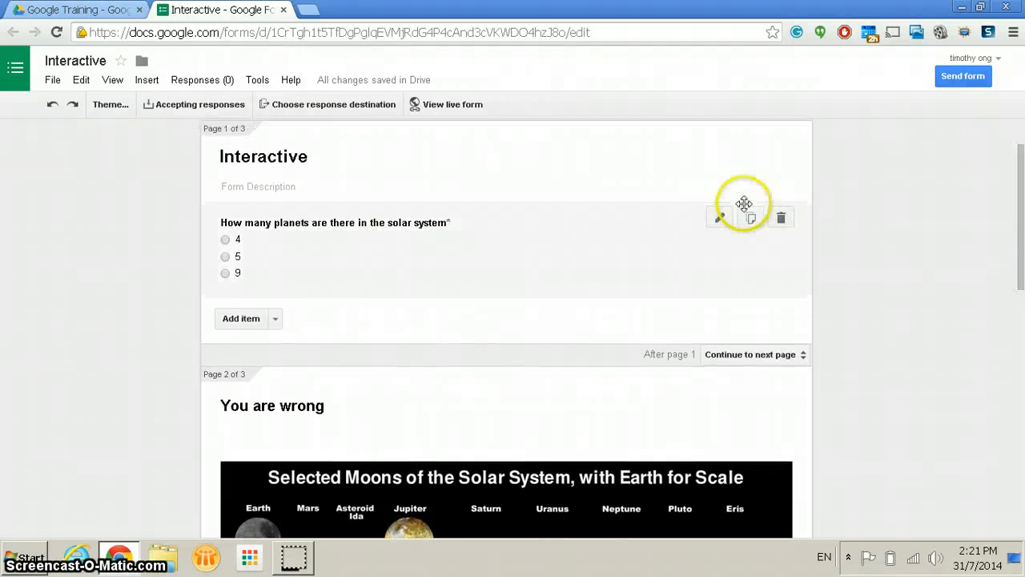
# Turn on answer-based routing: 4 and 5 to page 2, 9 to page 3
pyautogui.click(719, 217)
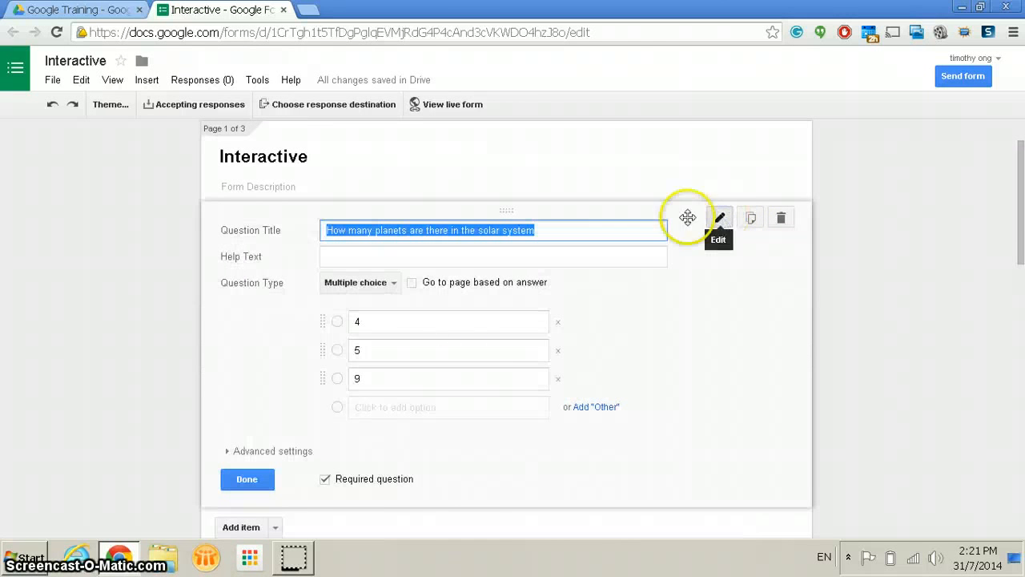
pyautogui.moveTo(414, 288)
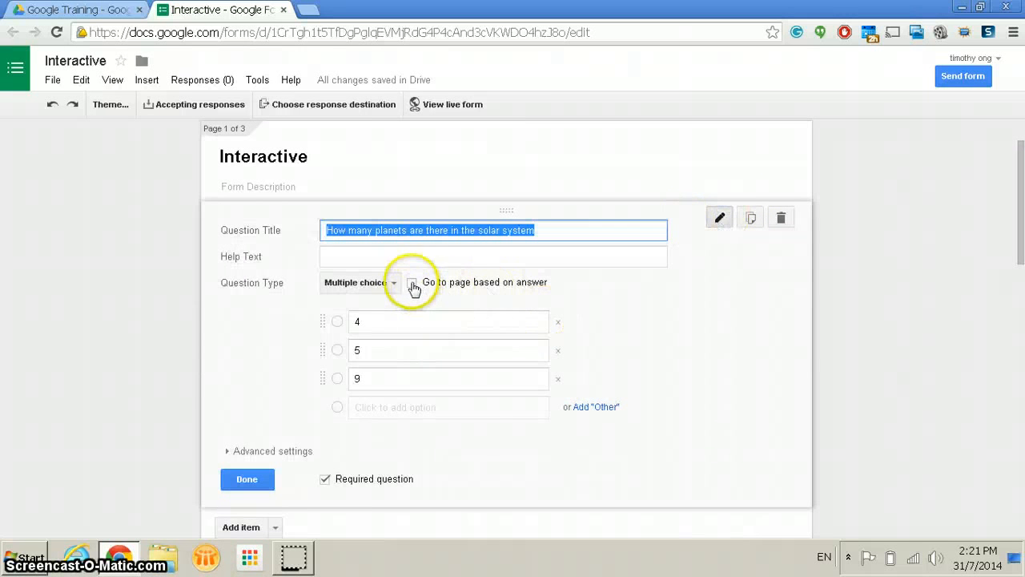
pyautogui.click(413, 282)
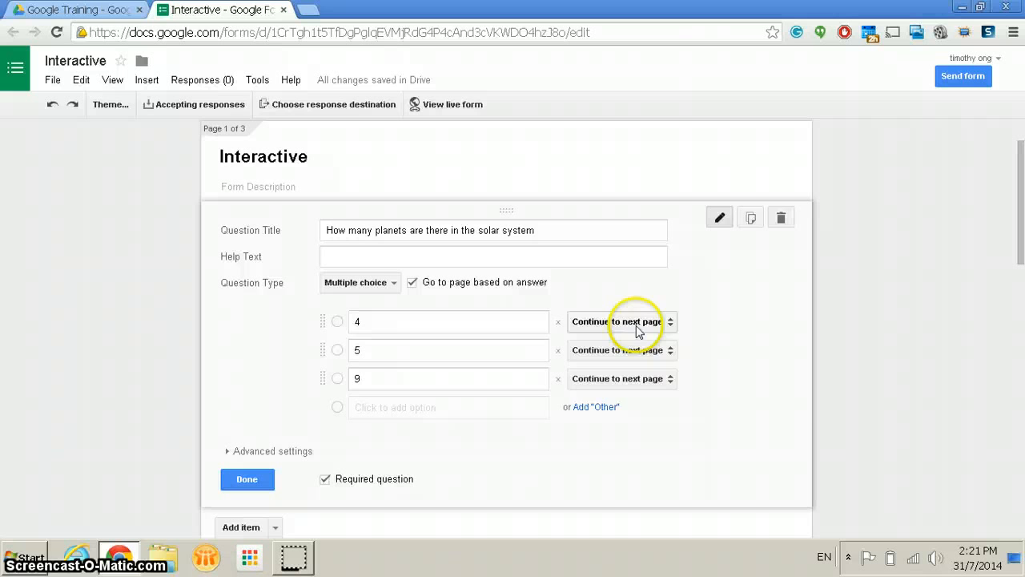
pyautogui.click(621, 321)
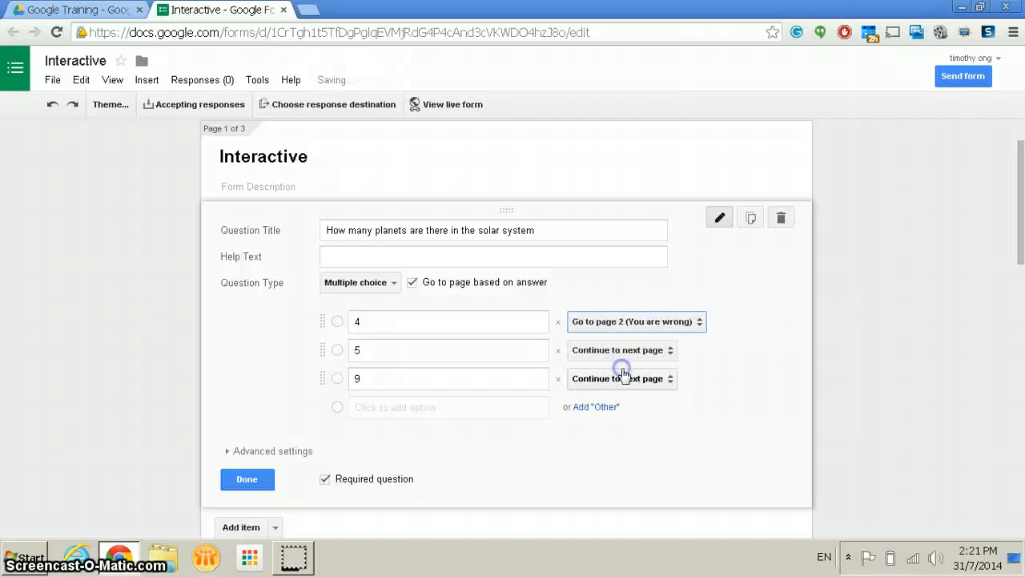
pyautogui.click(623, 350)
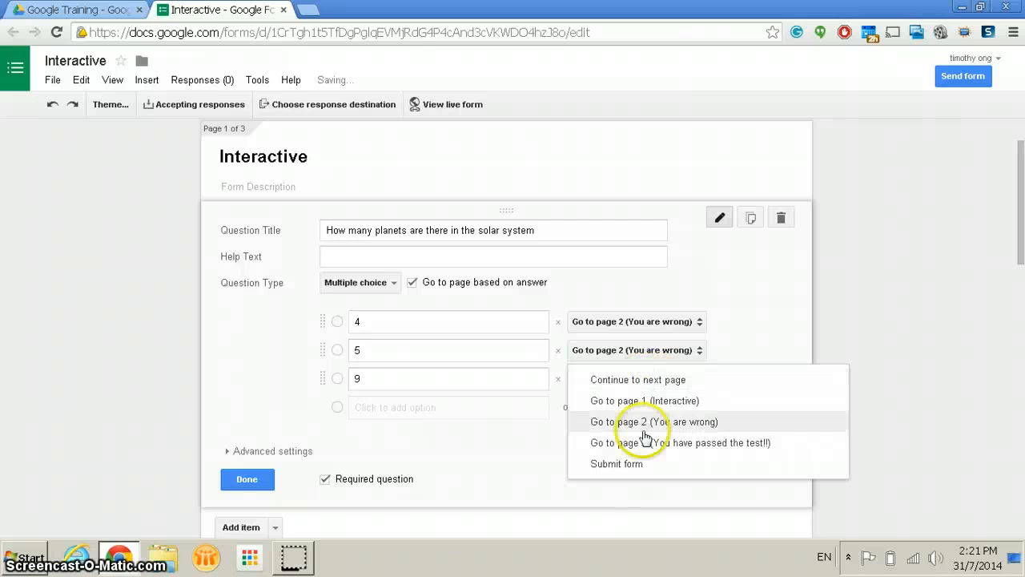
pyautogui.click(679, 442)
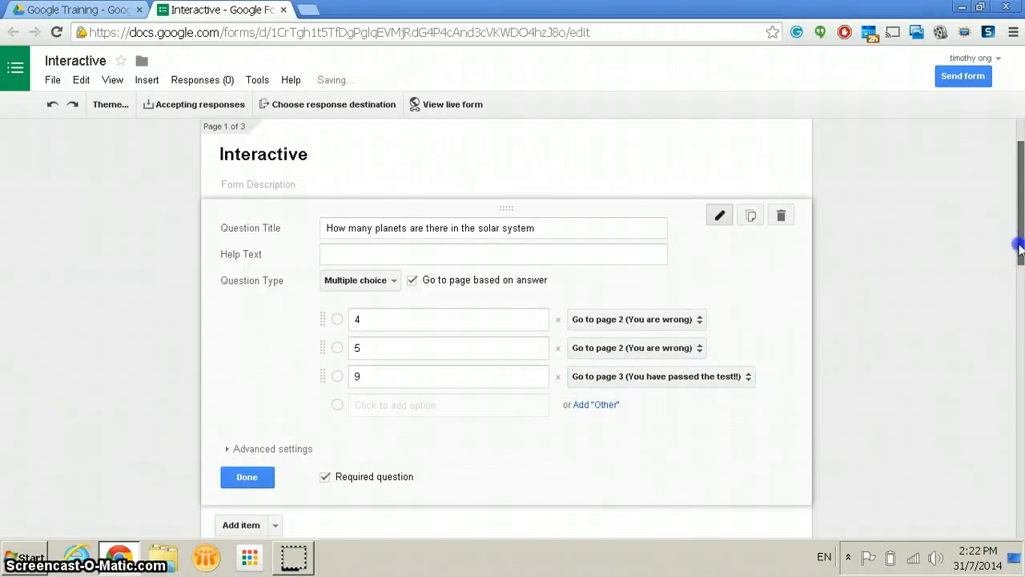
# Set the 'After page 2' option to 'Go to page 1 (Interactive)'
pyautogui.scroll(-3)
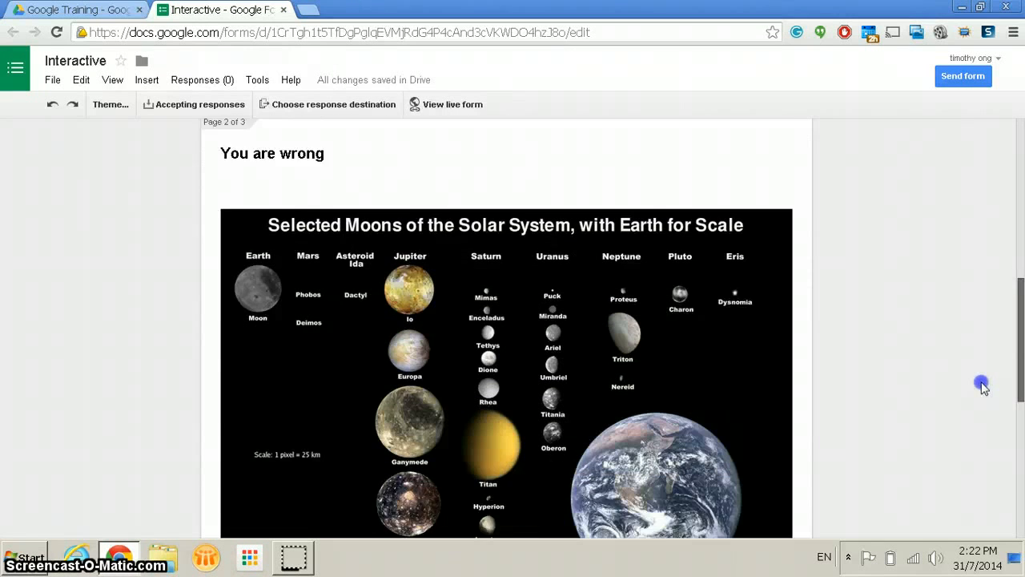
pyautogui.scroll(-3)
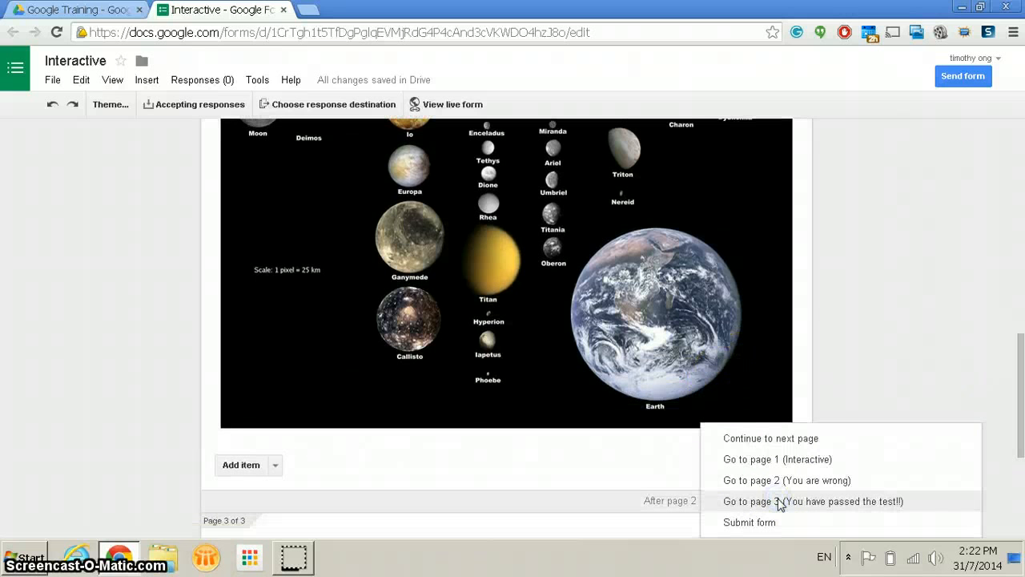
pyautogui.moveTo(778, 459)
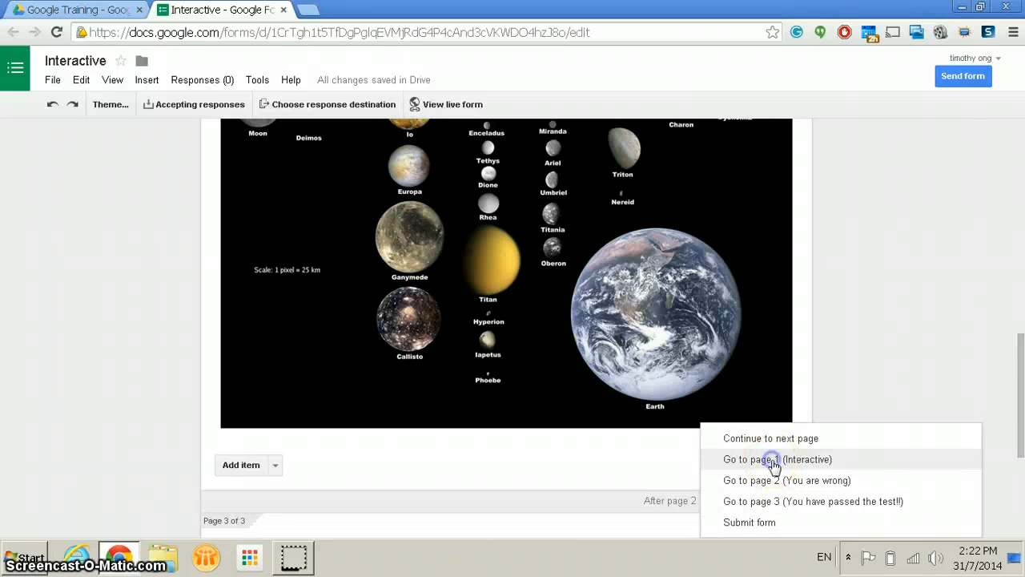
pyautogui.click(777, 459)
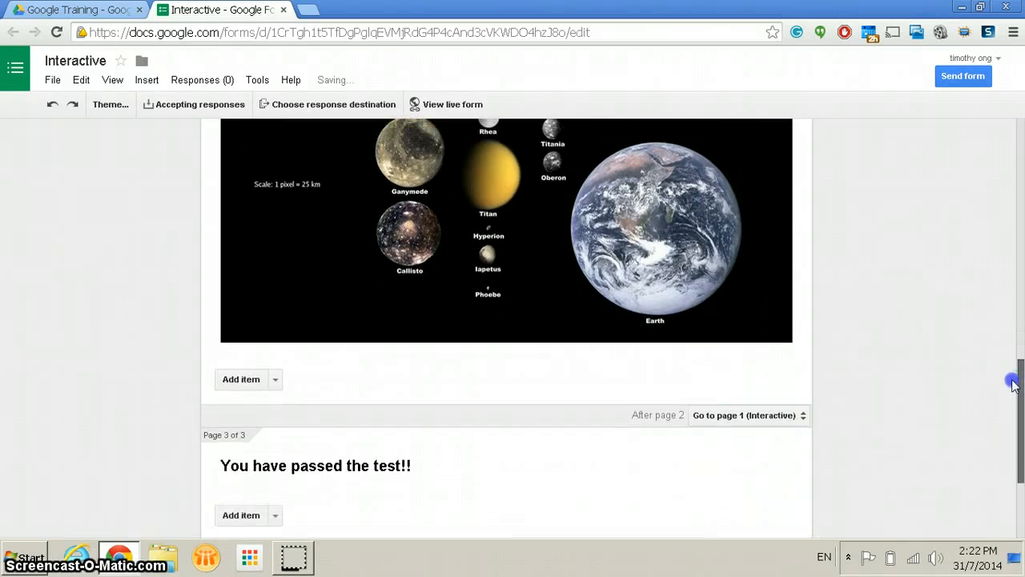
pyautogui.scroll(3)
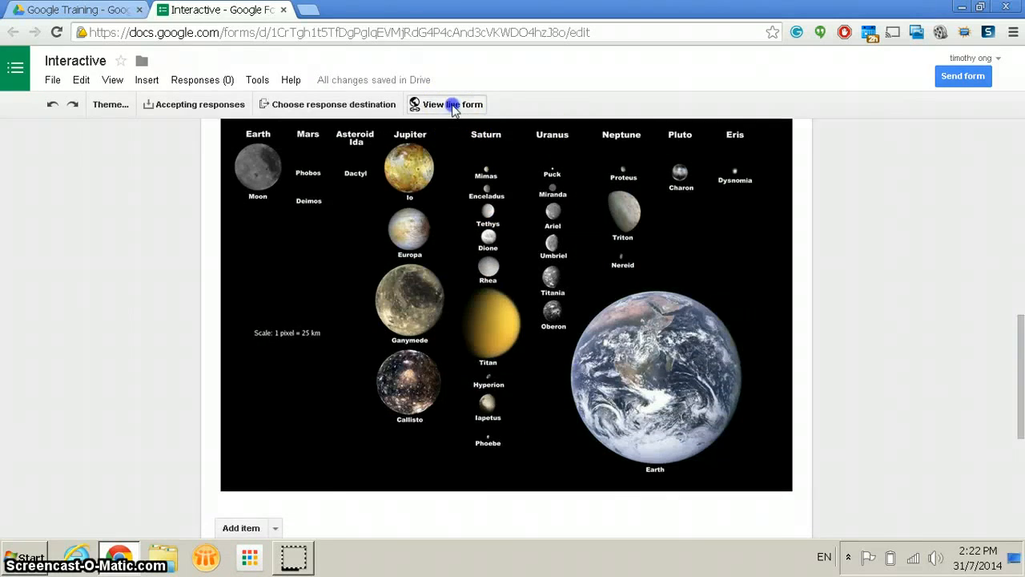
# In the live form, answer 4, continue past 'You are wrong', then answer 9
pyautogui.click(446, 104)
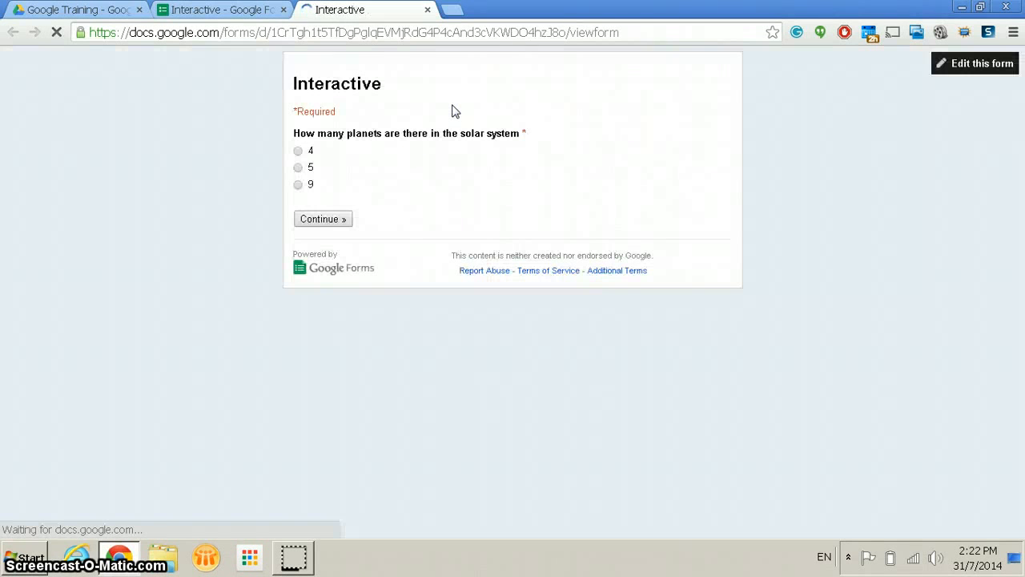
pyautogui.click(297, 150)
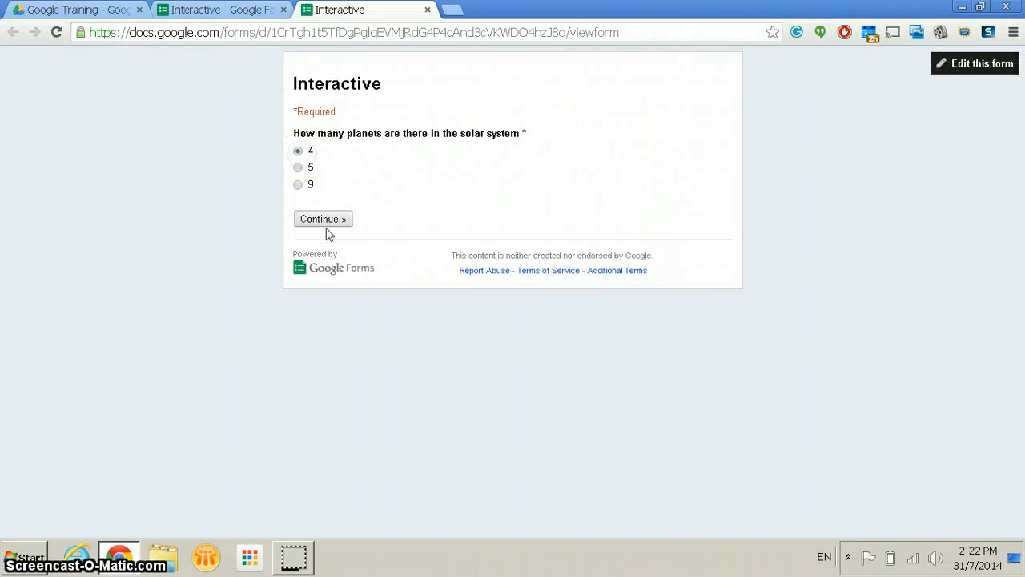
pyautogui.click(323, 219)
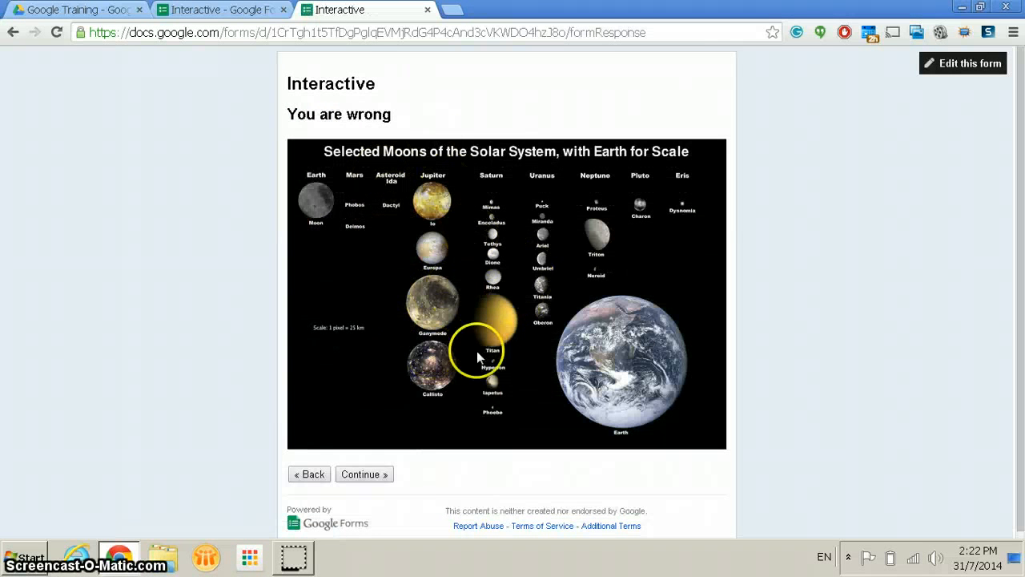
pyautogui.moveTo(369, 458)
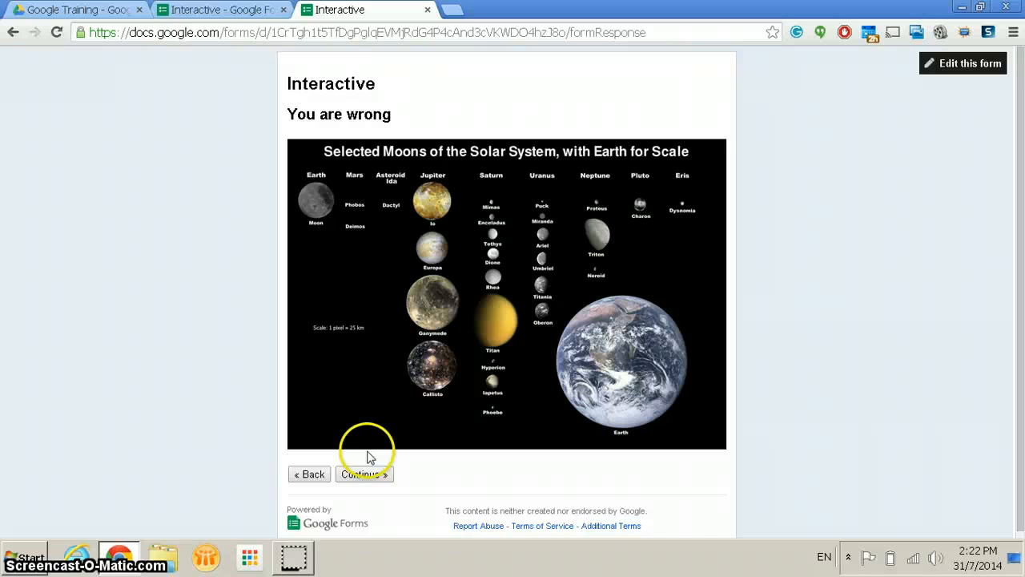
pyautogui.click(363, 474)
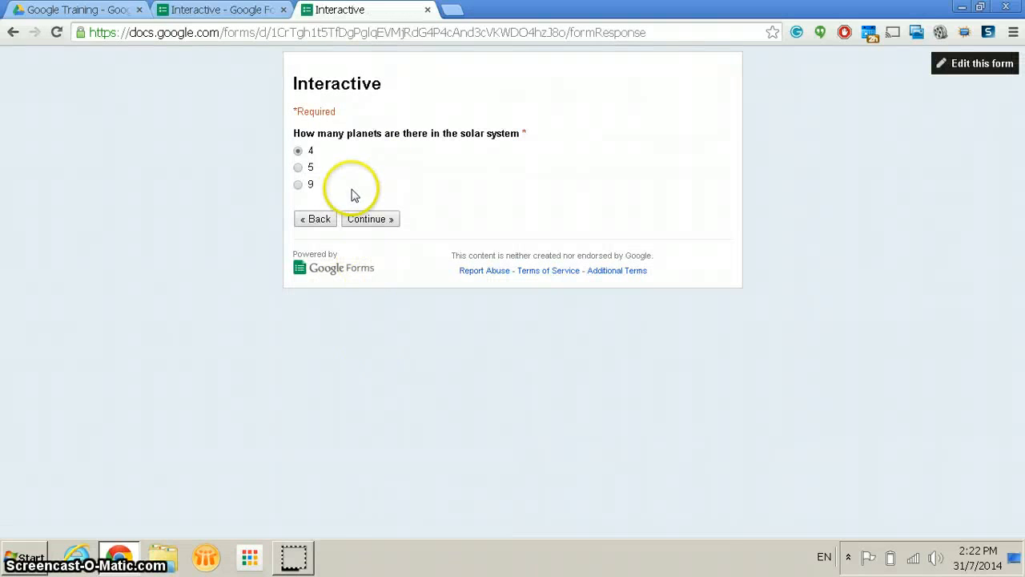
pyautogui.click(297, 184)
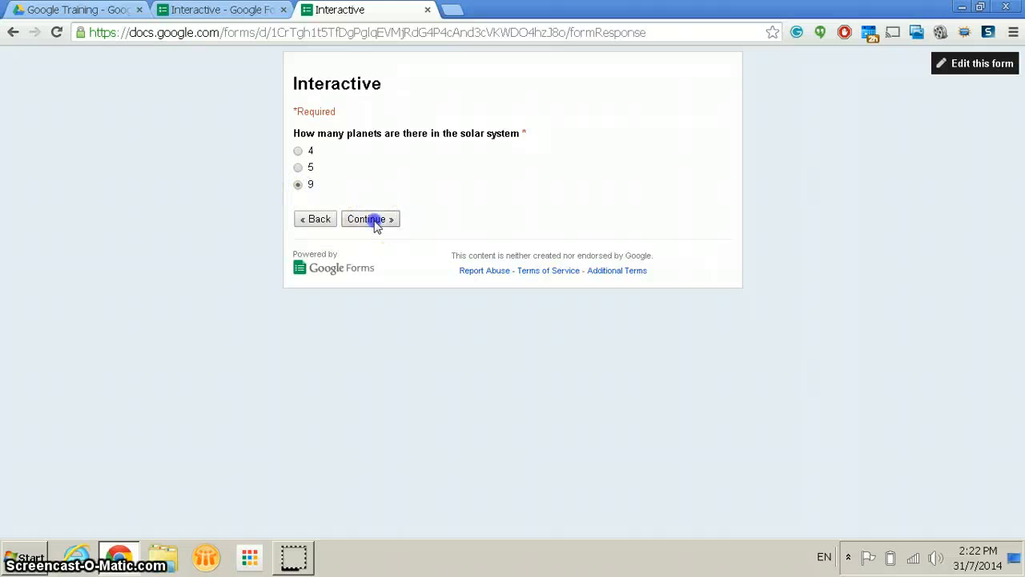
pyautogui.click(371, 219)
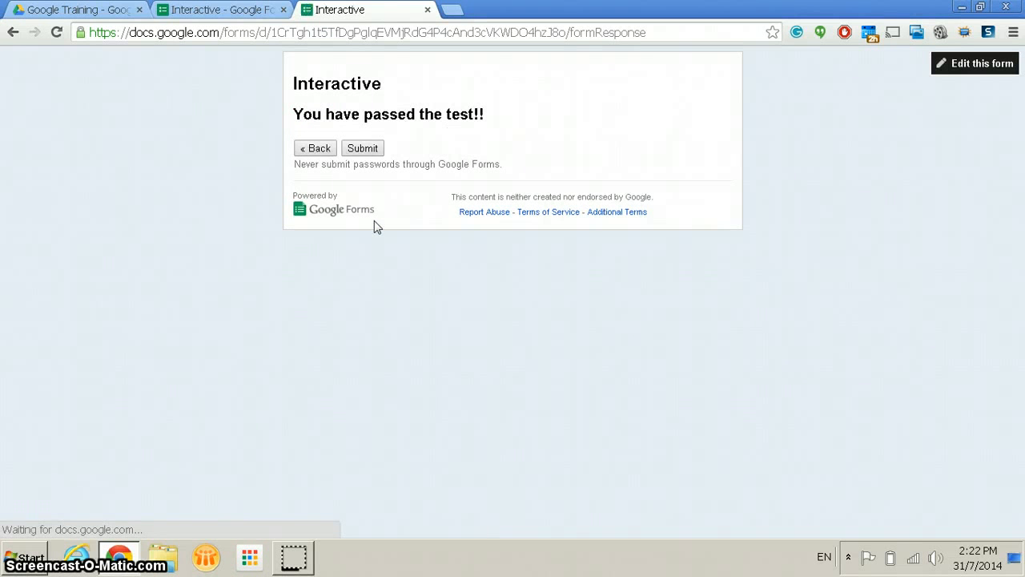